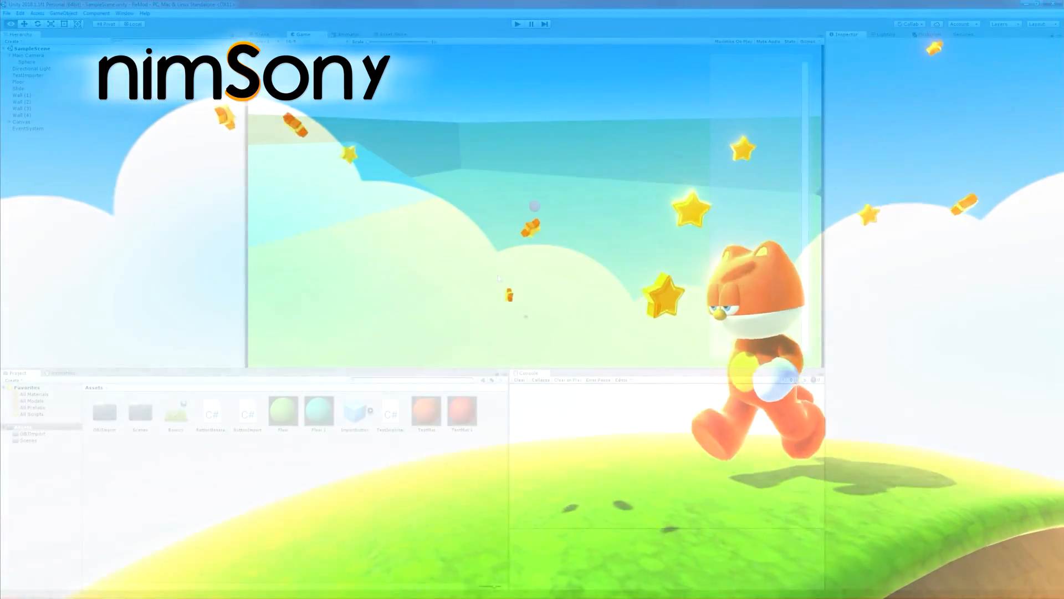
- Enter Play mode to show the green arena with Boat, OpenBox, Ring and Stand .obj buttons
{"action": "left_click", "coordinate": [520, 23]}
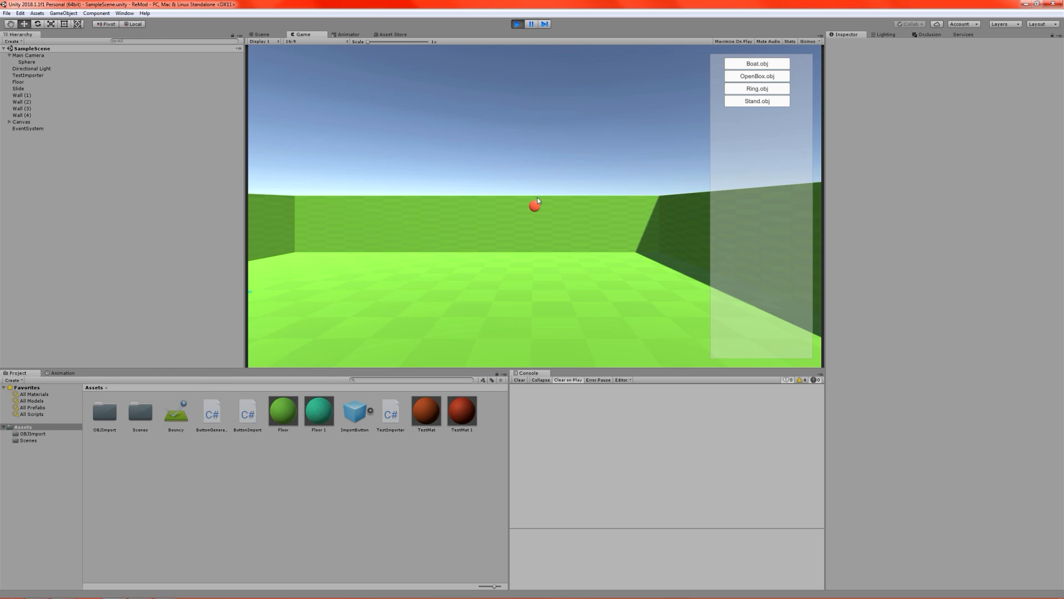
{"action": "mouse_move", "coordinate": [538, 196]}
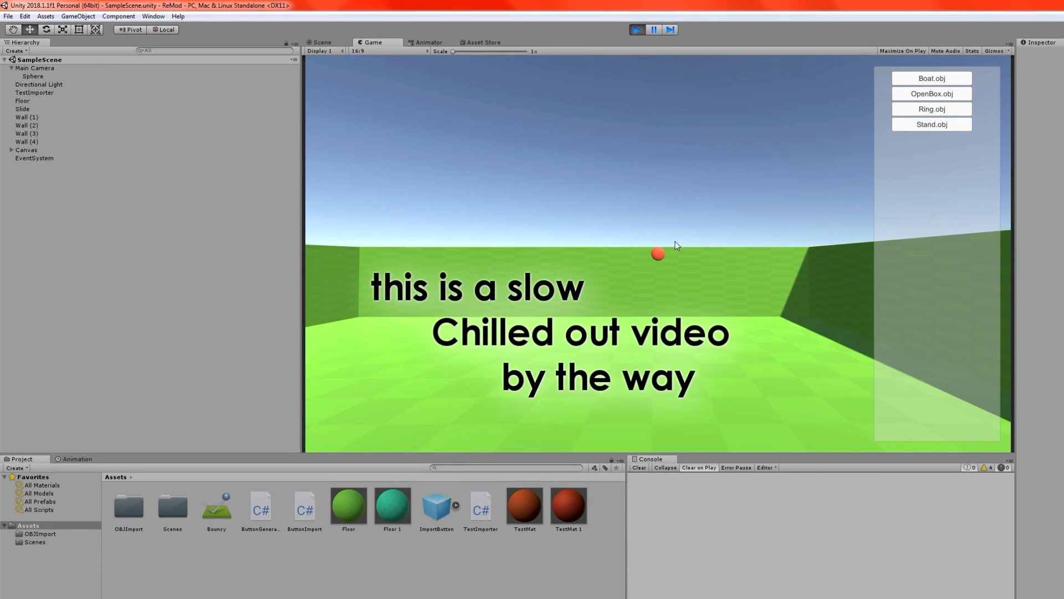
{"action": "mouse_move", "coordinate": [681, 216]}
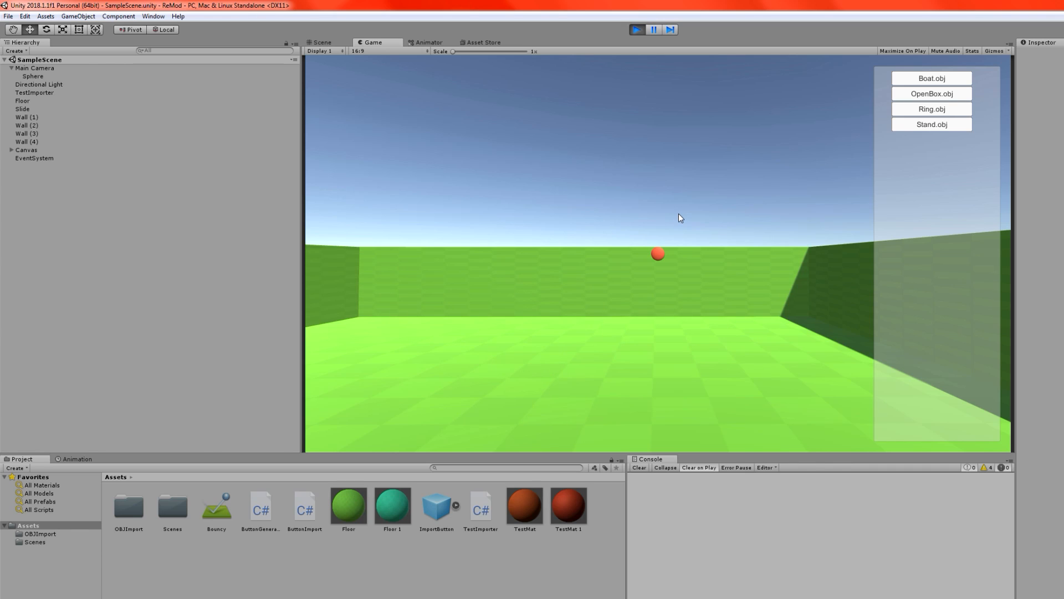
{"action": "mouse_move", "coordinate": [667, 220]}
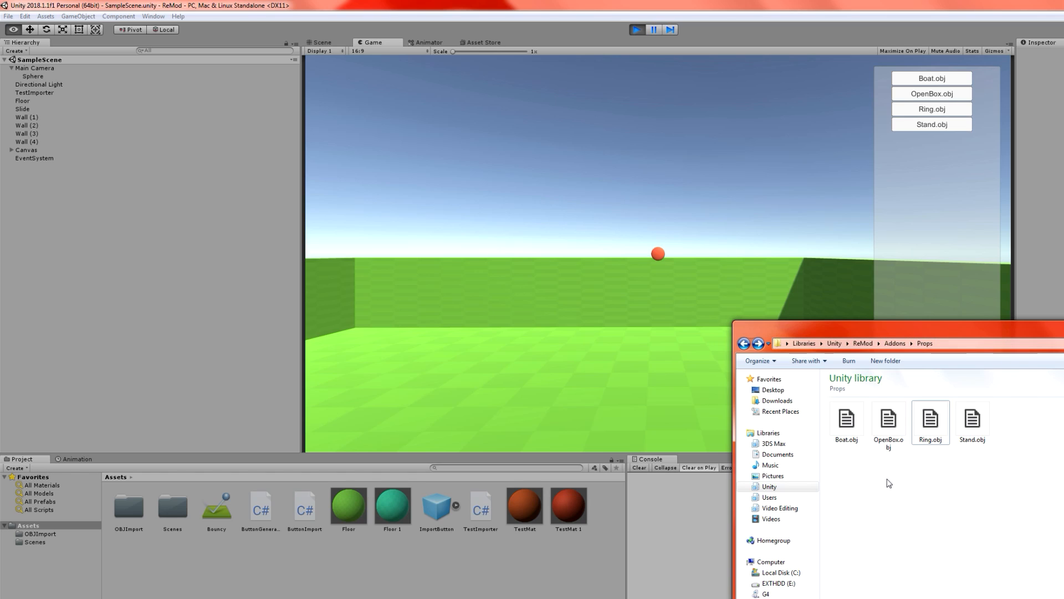
{"action": "mouse_move", "coordinate": [916, 483]}
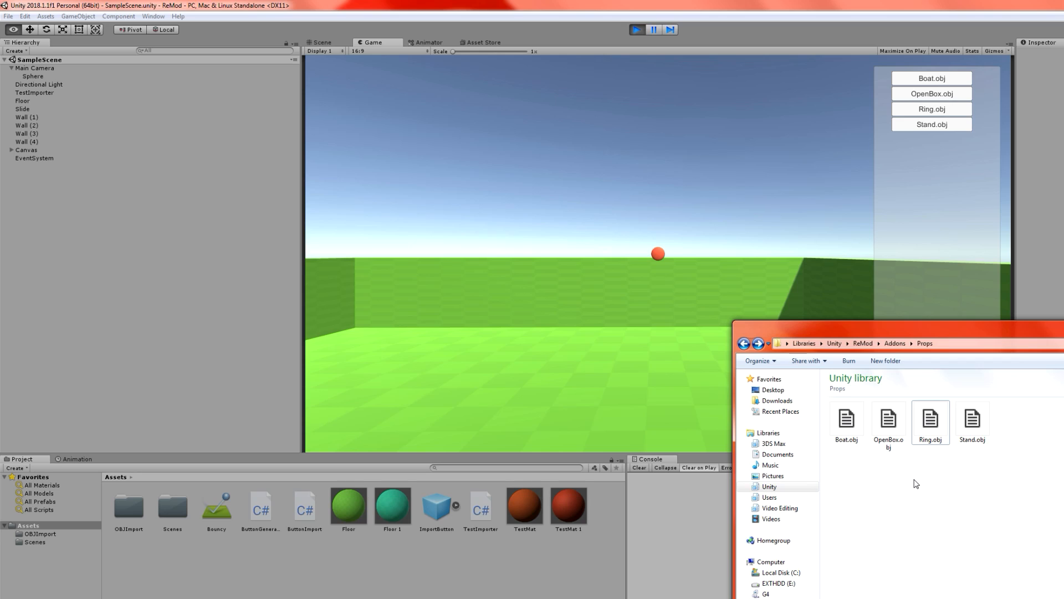
{"action": "mouse_move", "coordinate": [964, 482]}
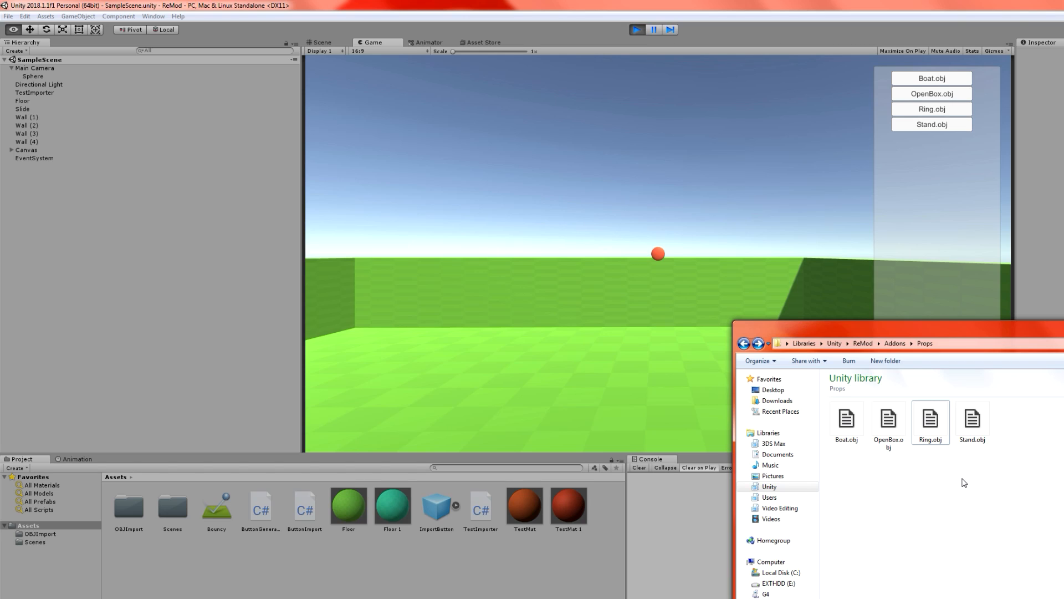
{"action": "mouse_move", "coordinate": [958, 473]}
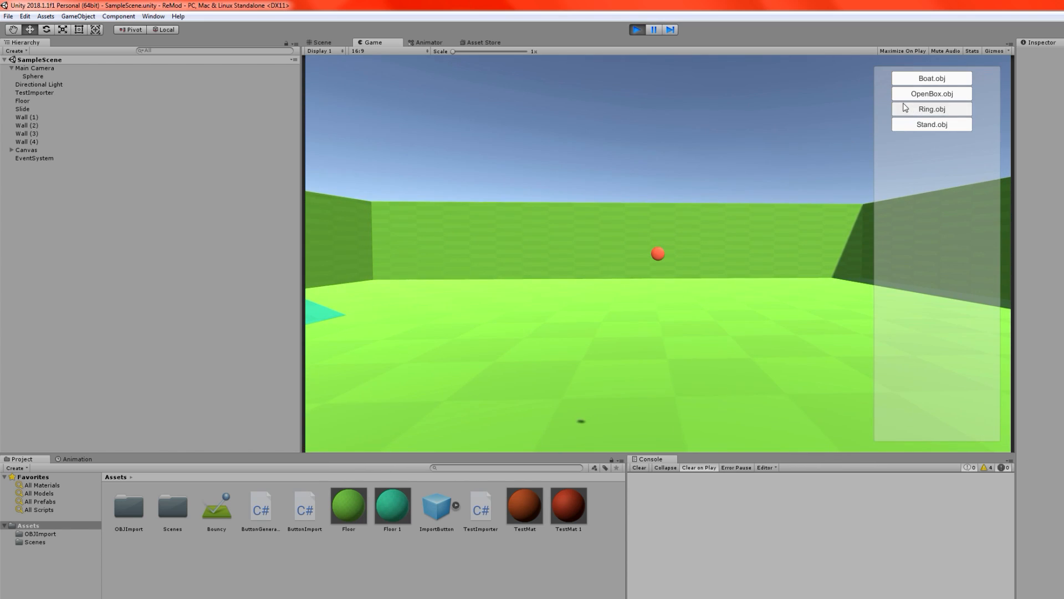
- Import more orange rings at runtime using the Ring.obj button
{"action": "left_click", "coordinate": [932, 109]}
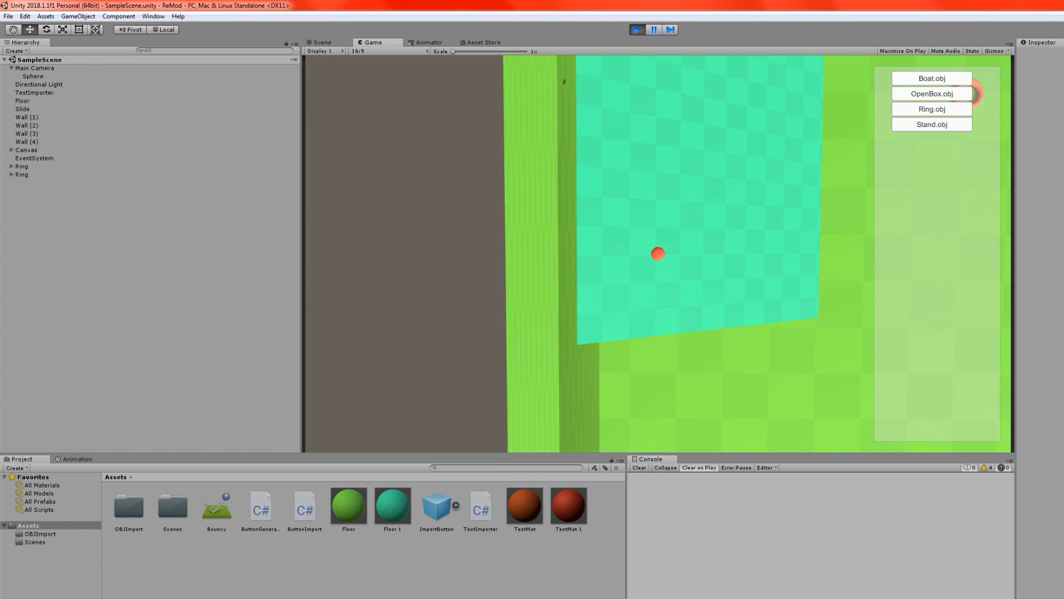
{"action": "left_click", "coordinate": [931, 109]}
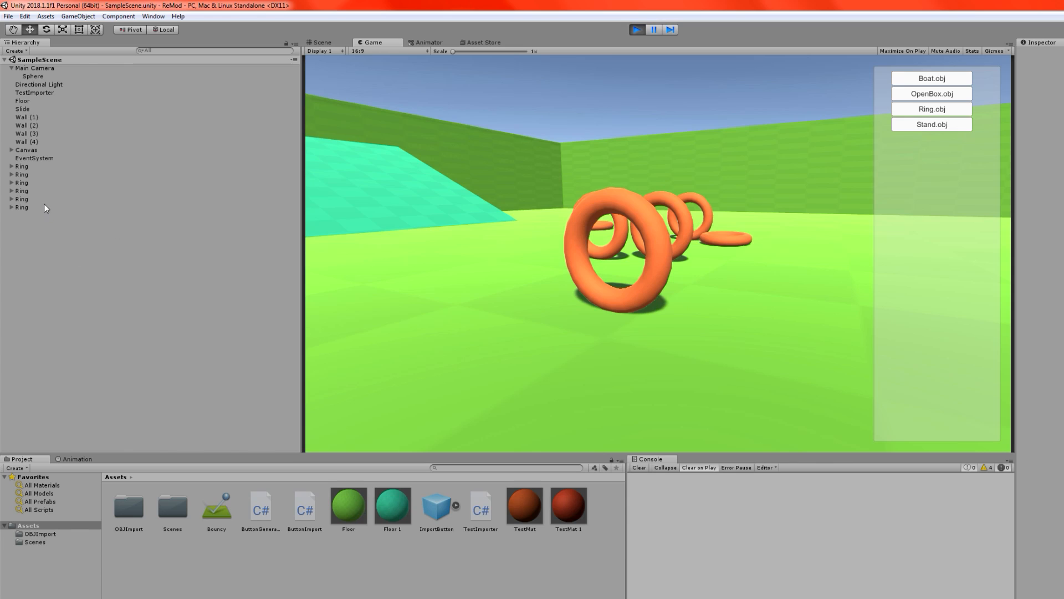
- Select the last Ring's Mesh and Col1–Col16, pause, and view the wireframe in Scene view
{"action": "left_click", "coordinate": [9, 208]}
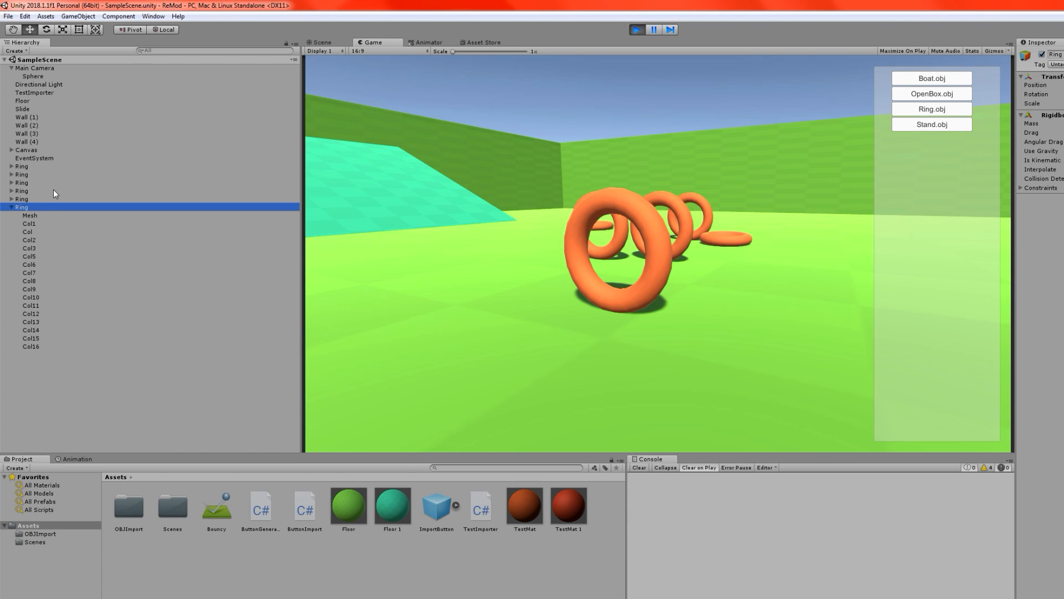
{"action": "mouse_move", "coordinate": [45, 211]}
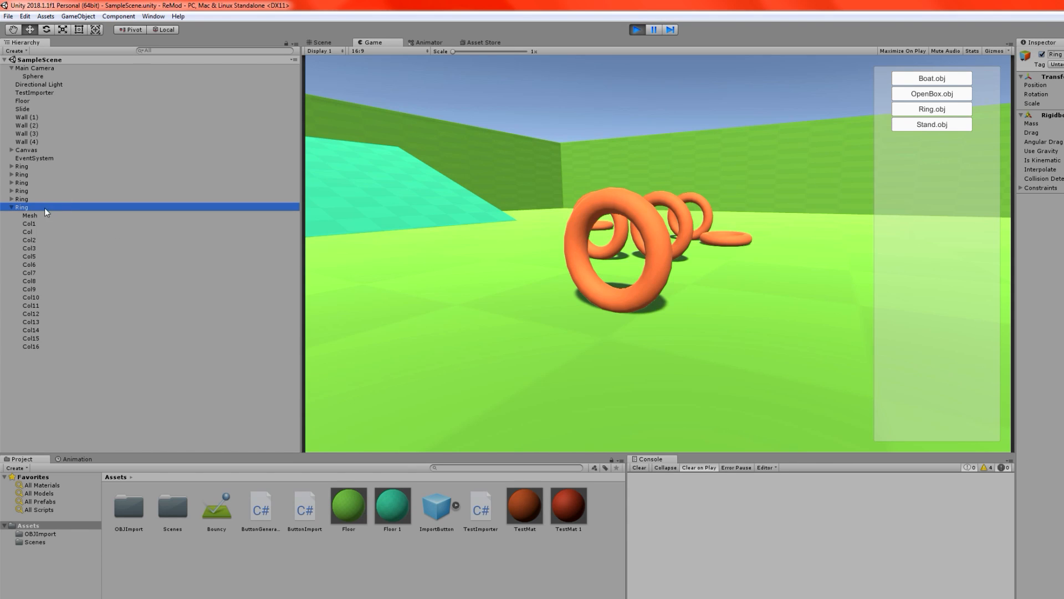
{"action": "left_click", "coordinate": [25, 215]}
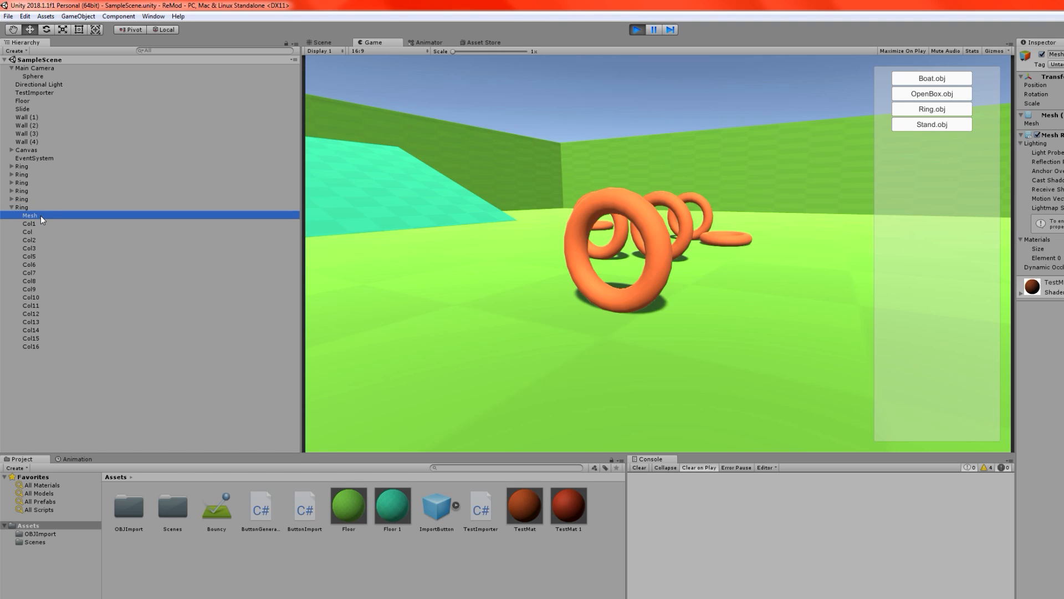
{"action": "left_click", "coordinate": [31, 346]}
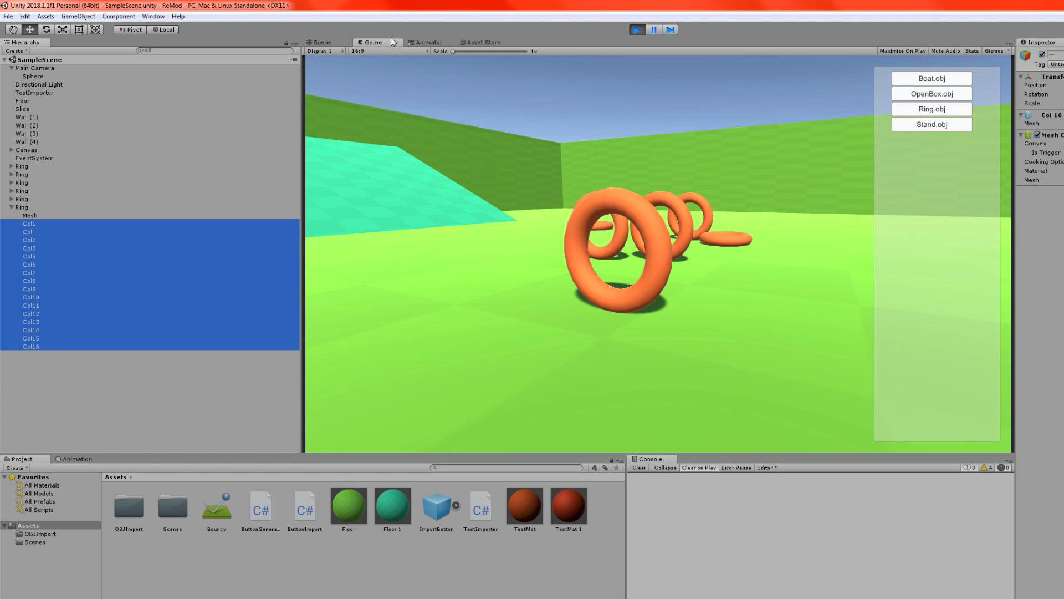
{"action": "left_click", "coordinate": [320, 42]}
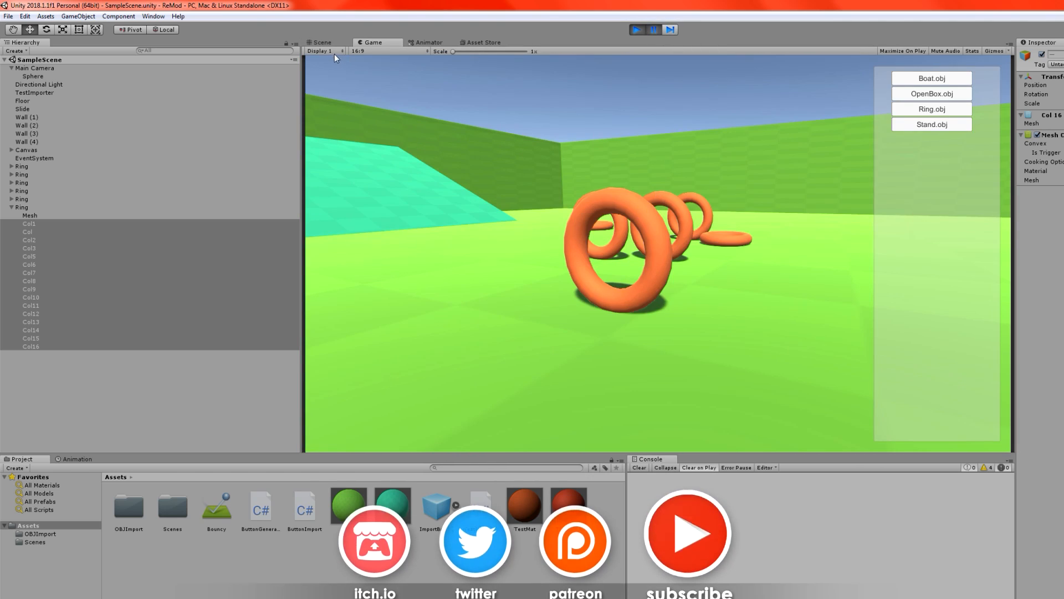
{"action": "left_click", "coordinate": [326, 42]}
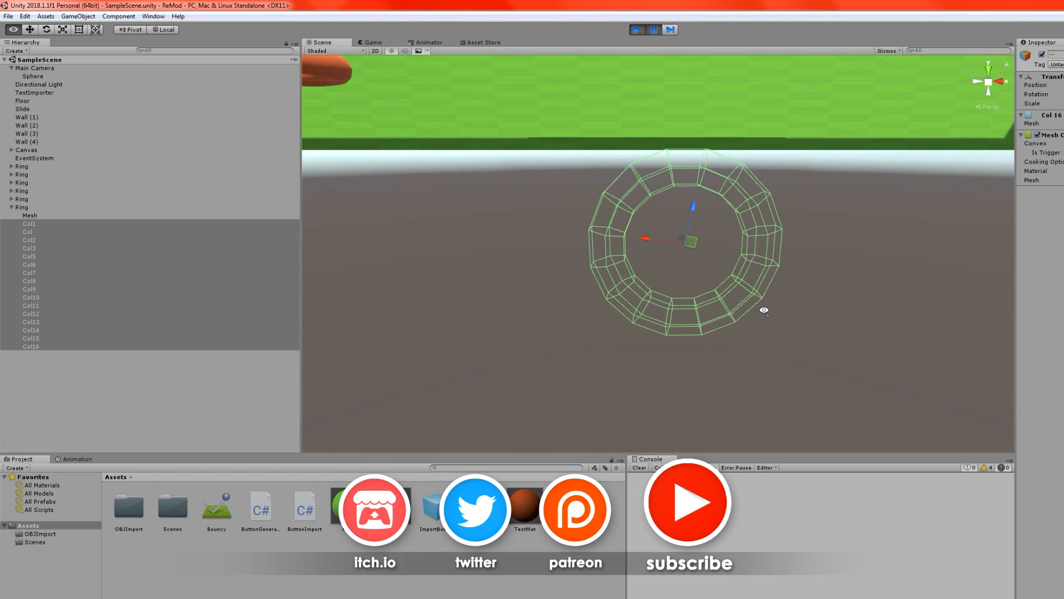
- Inspect the Ring's Col pieces, isolate one torus wedge, then select the Ring parent
{"action": "left_click", "coordinate": [25, 223]}
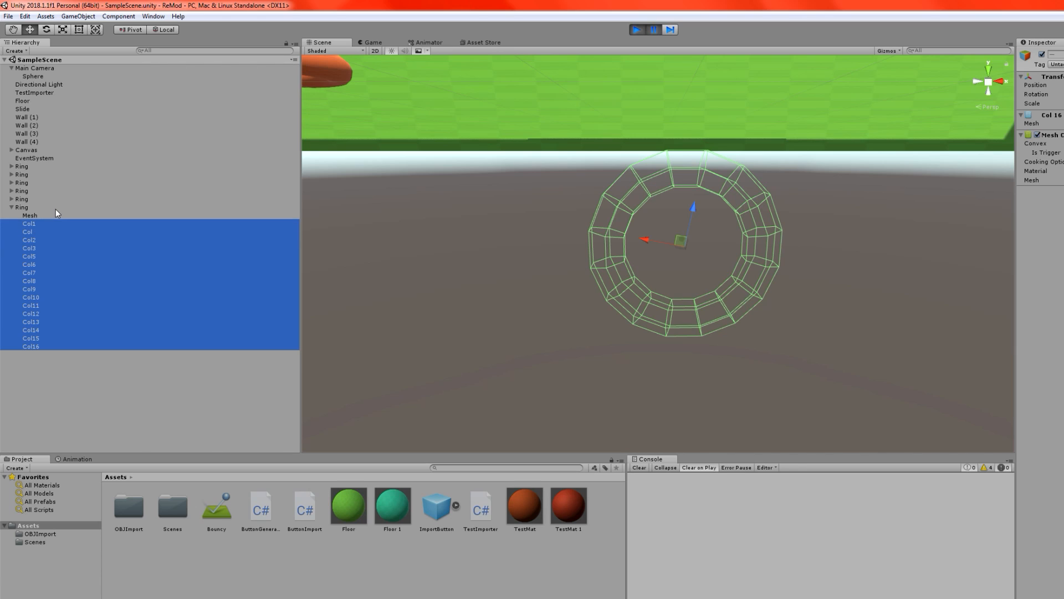
{"action": "mouse_move", "coordinate": [46, 209]}
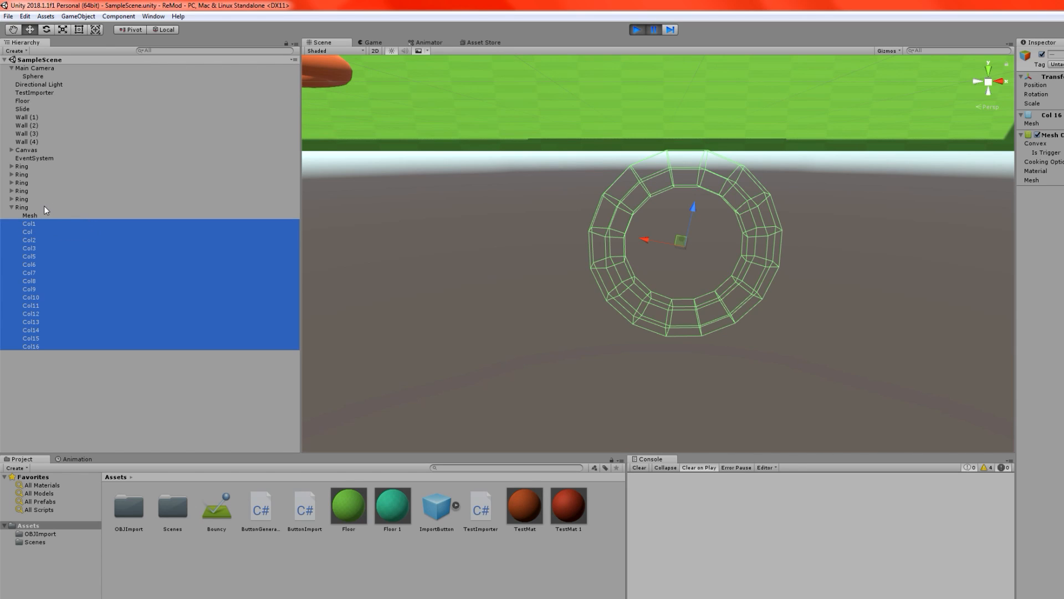
{"action": "mouse_move", "coordinate": [675, 252]}
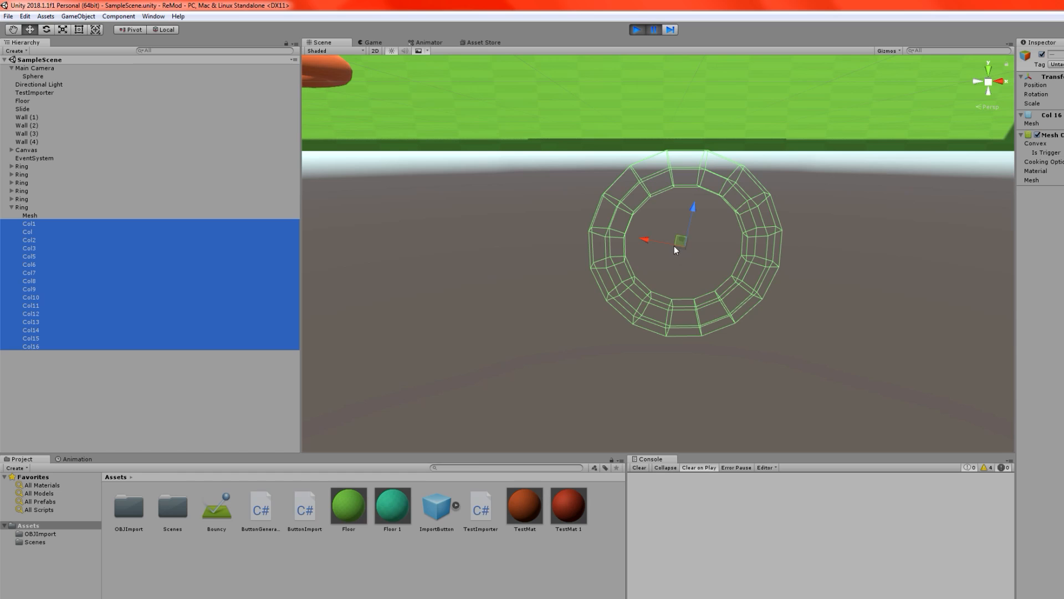
{"action": "mouse_move", "coordinate": [638, 276]}
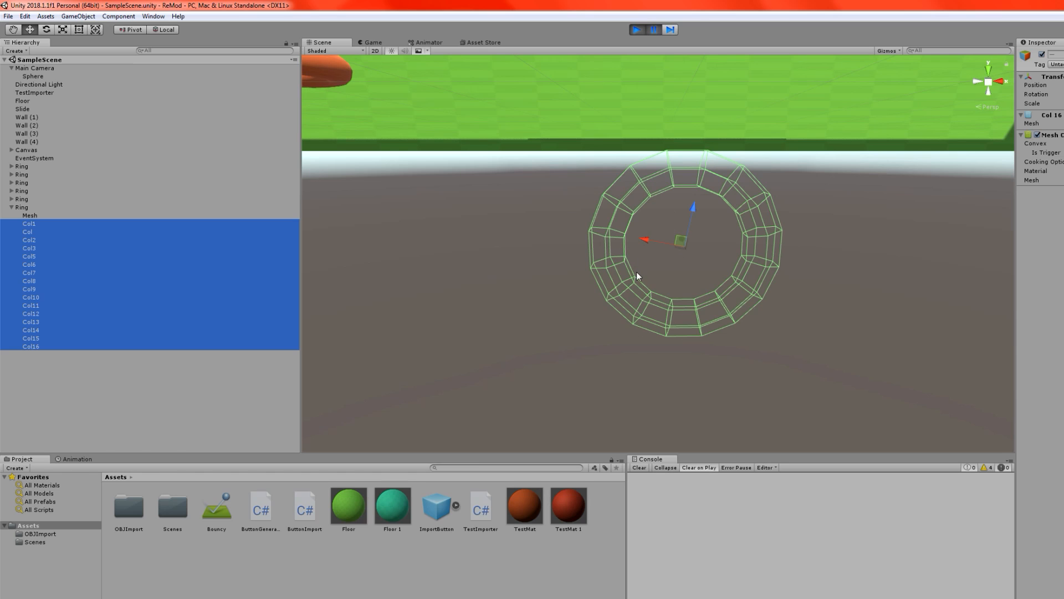
{"action": "mouse_move", "coordinate": [734, 248]}
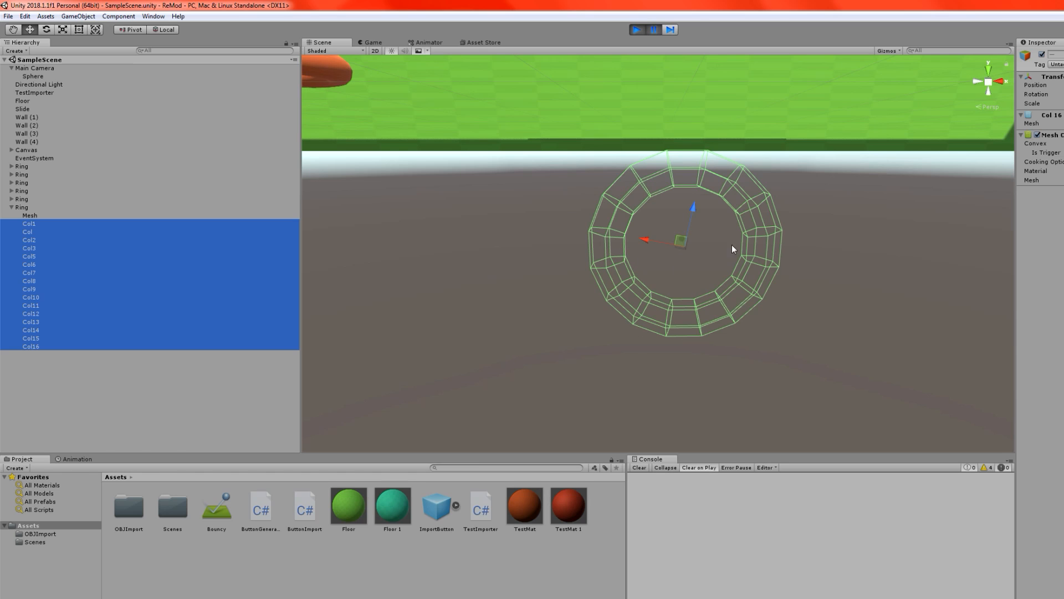
{"action": "left_click", "coordinate": [19, 207]}
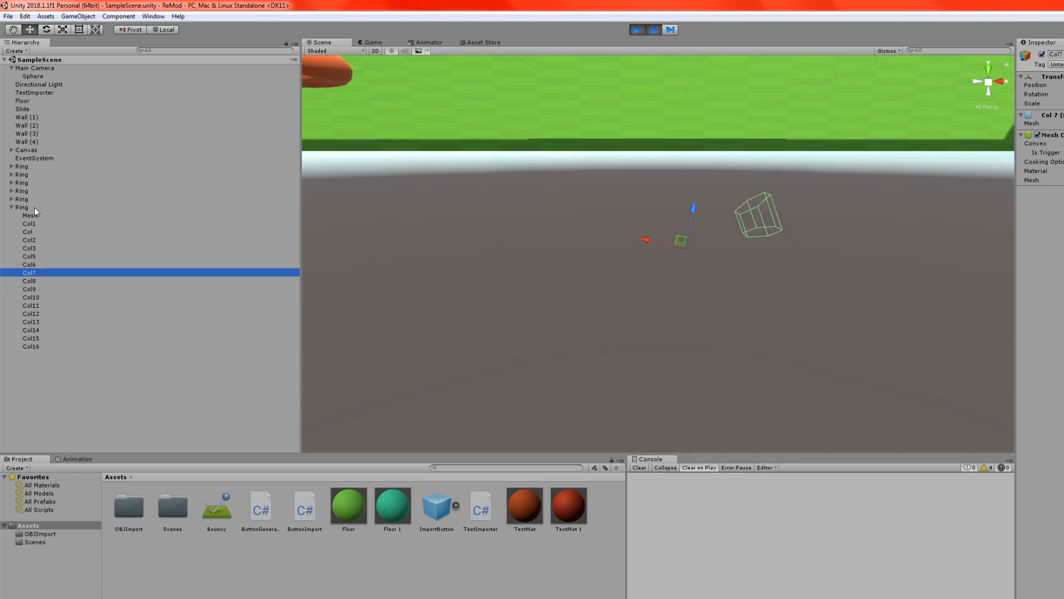
{"action": "left_click", "coordinate": [27, 346]}
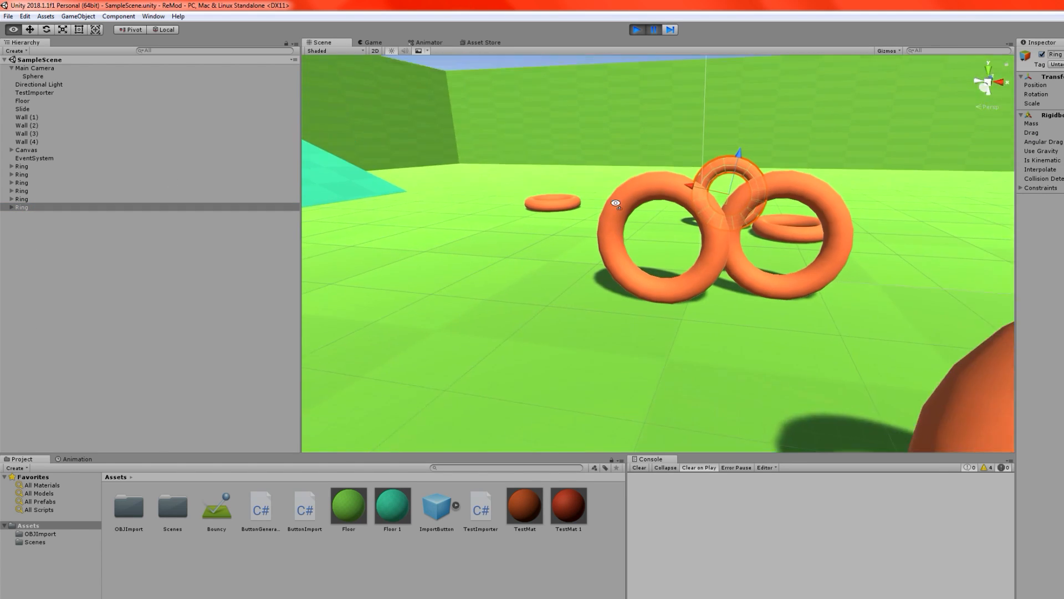
- Switch to the Game view showing the running arena and OBJ import buttons
{"action": "left_click", "coordinate": [639, 29]}
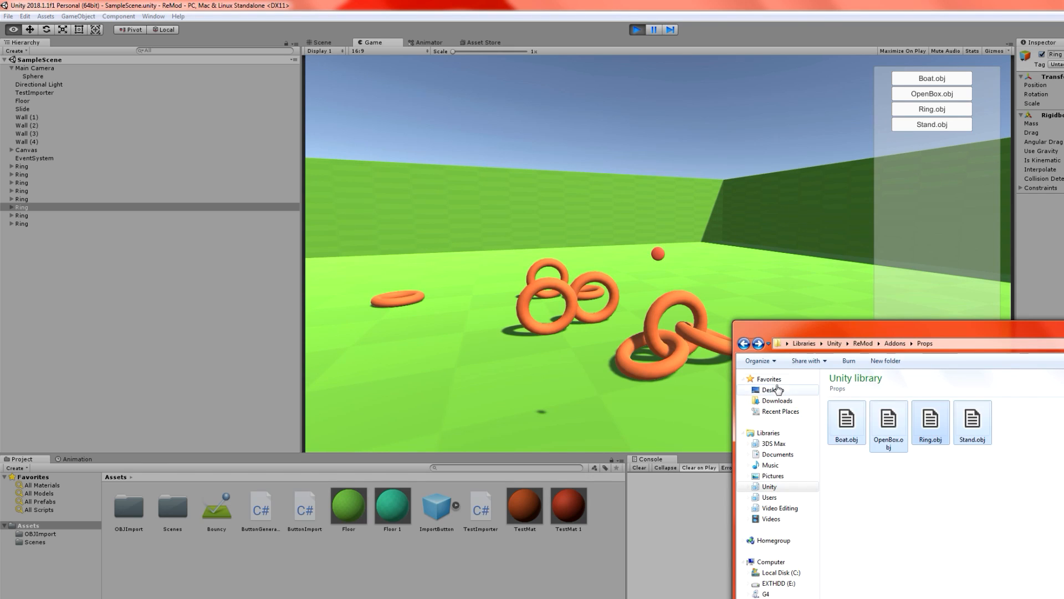
- Close the Explorer window showing the Props folder
{"action": "left_click", "coordinate": [846, 419]}
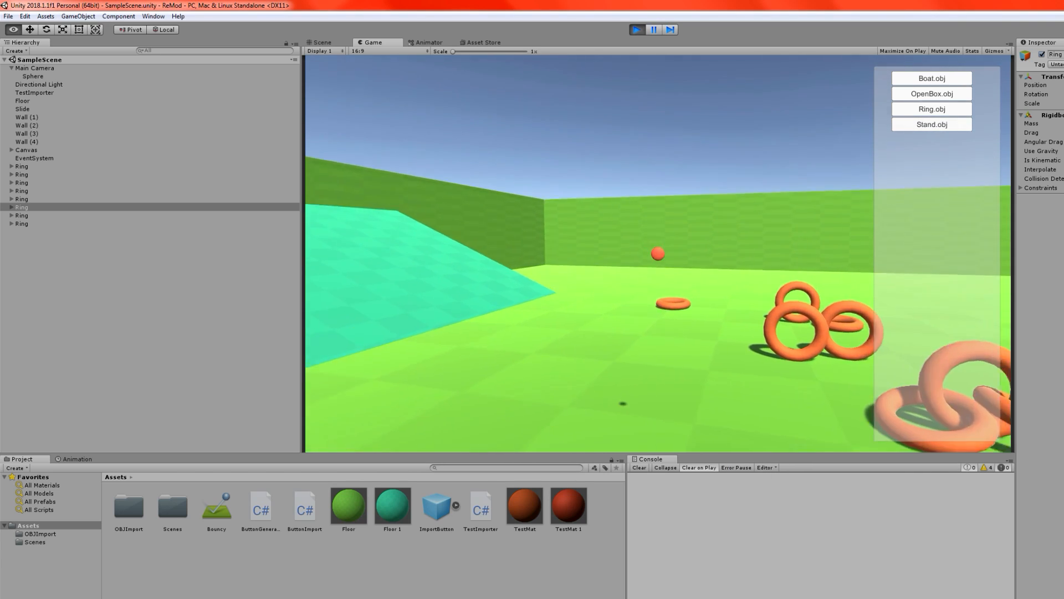
- Import two stands, then more rings into the running arena
{"action": "left_click", "coordinate": [932, 124]}
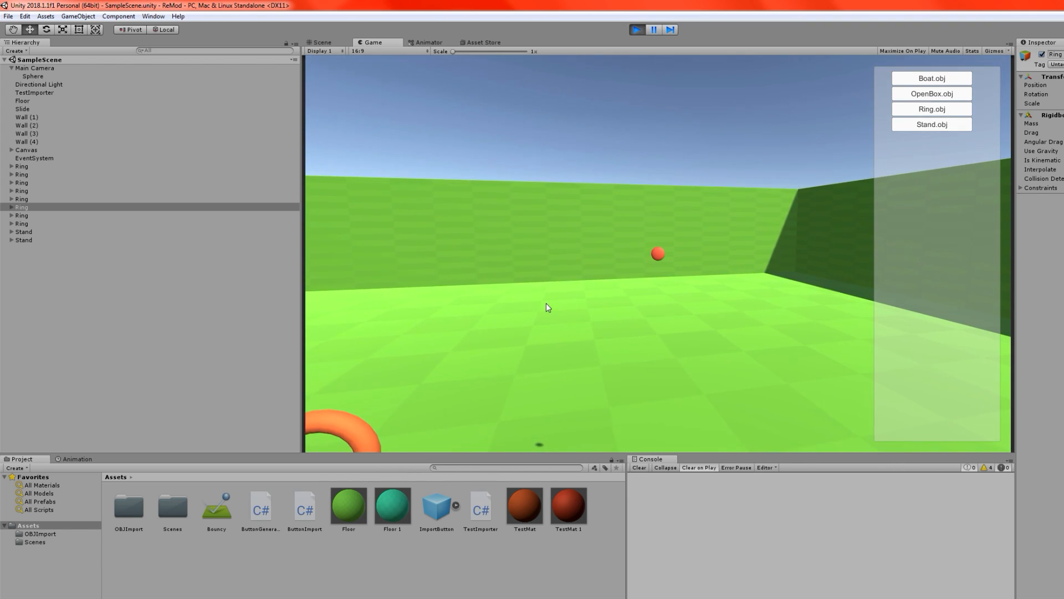
{"action": "left_click", "coordinate": [932, 125]}
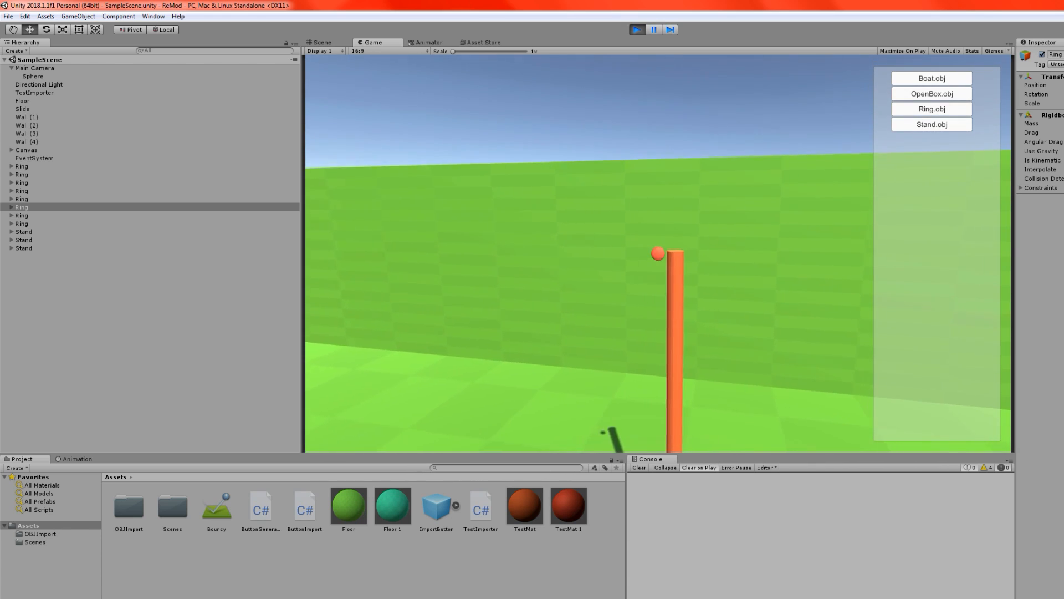
{"action": "left_click", "coordinate": [932, 108]}
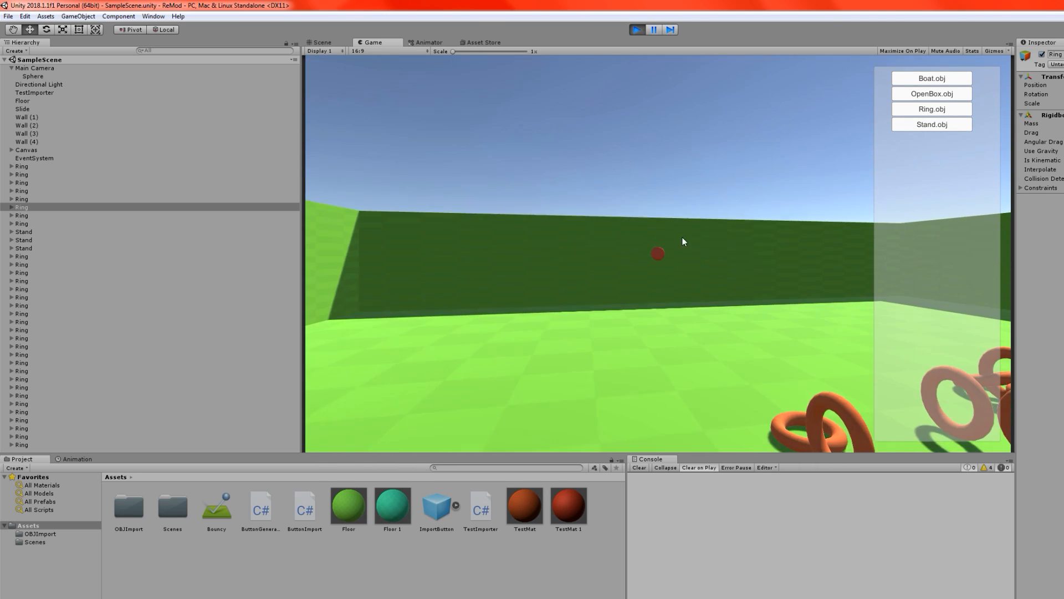
{"action": "left_click", "coordinate": [931, 78]}
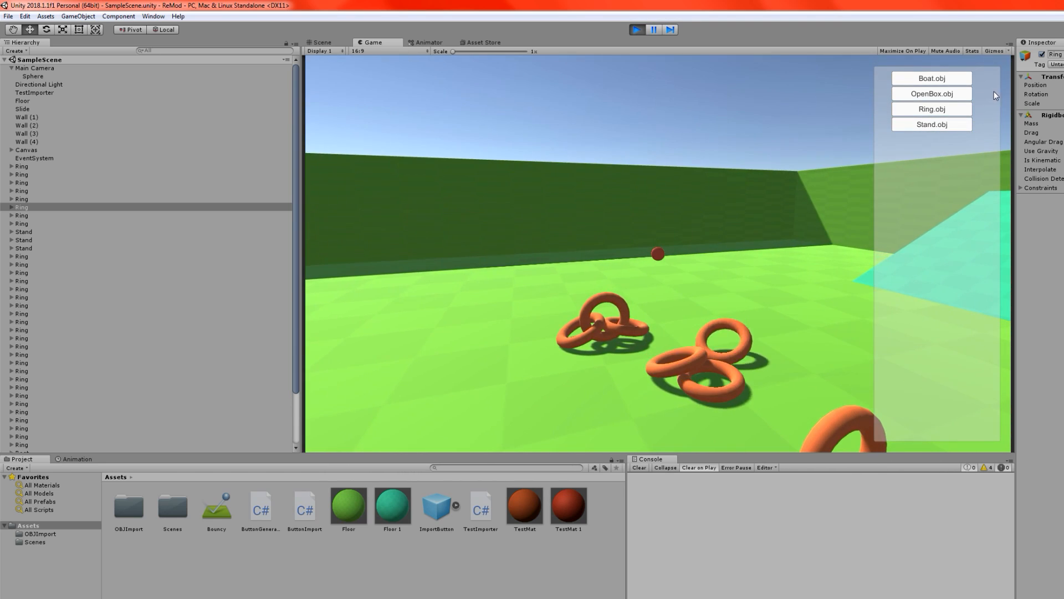
- Import an open box into the arena among the scattered rings
{"action": "left_click", "coordinate": [931, 93]}
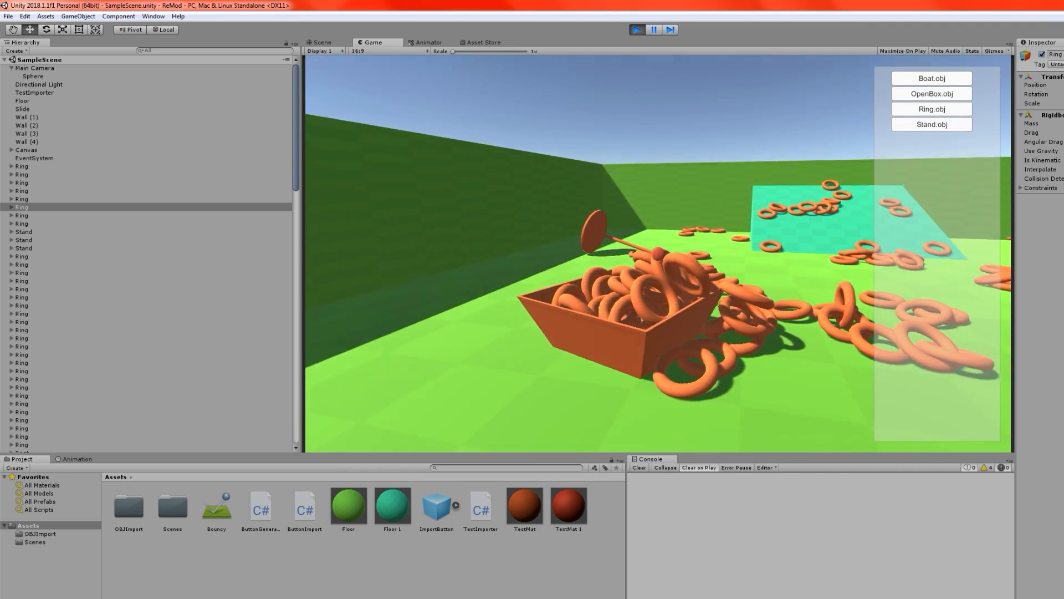
- Import a boat into the arena among the rings and stands
{"action": "left_click", "coordinate": [932, 78]}
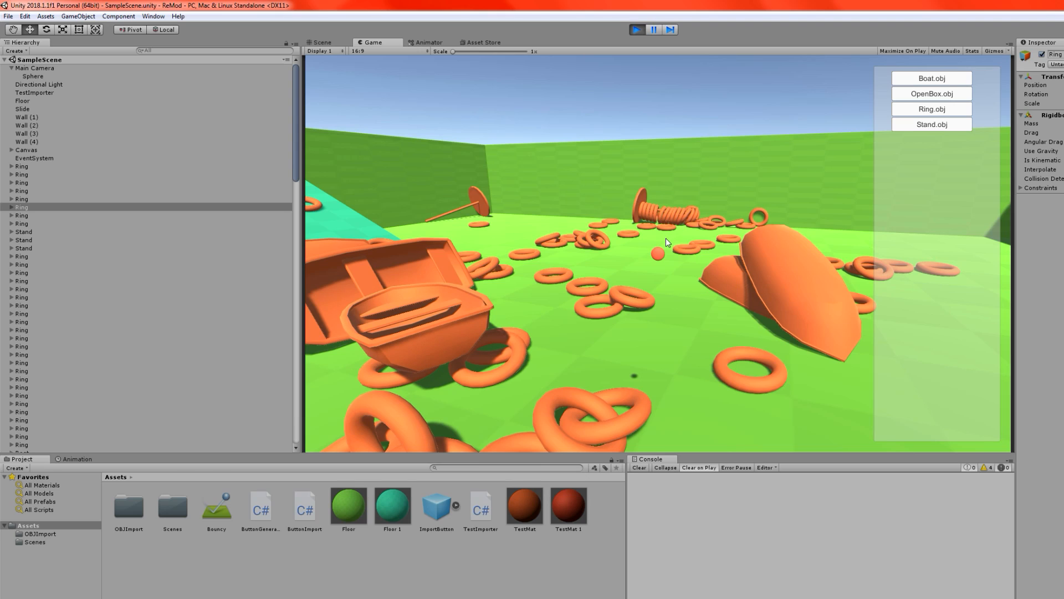
{"action": "mouse_move", "coordinate": [645, 223]}
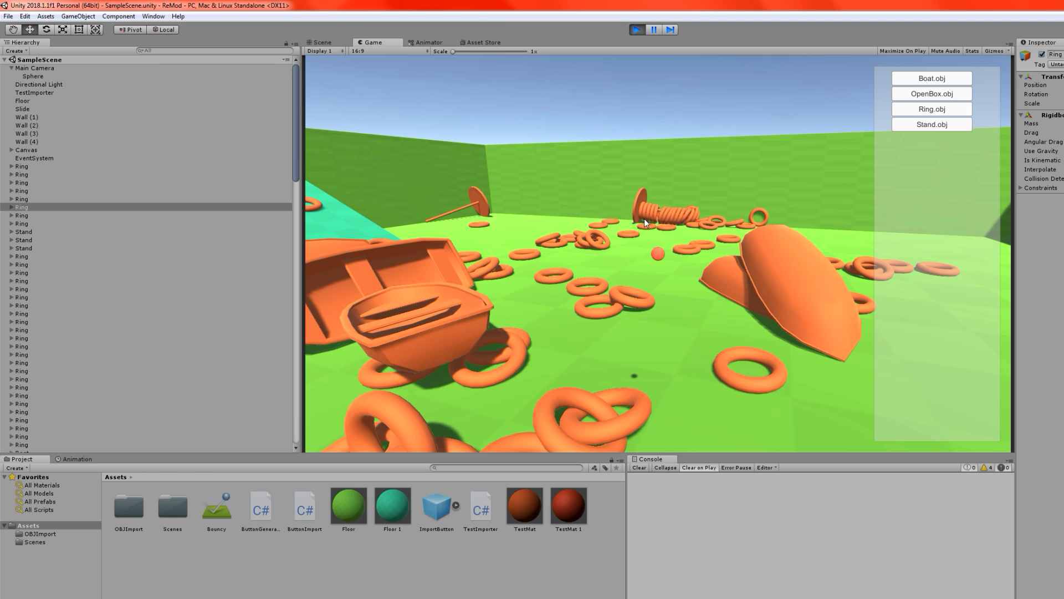
- Add more props, then stop and restart the game so a ring copy is offered
{"action": "left_click", "coordinate": [90, 16]}
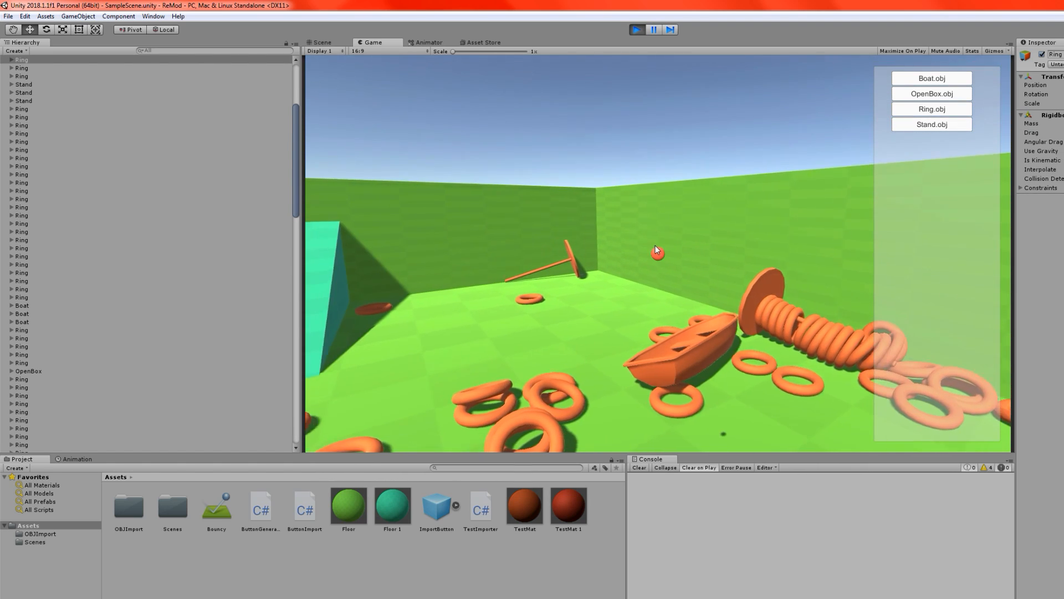
{"action": "left_click", "coordinate": [932, 109]}
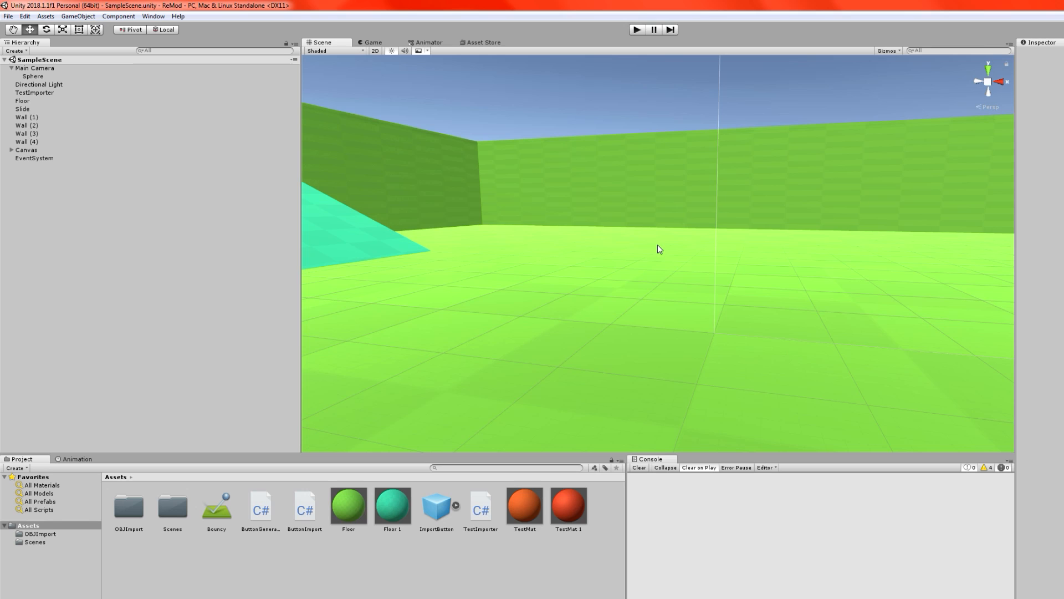
{"action": "mouse_move", "coordinate": [971, 130]}
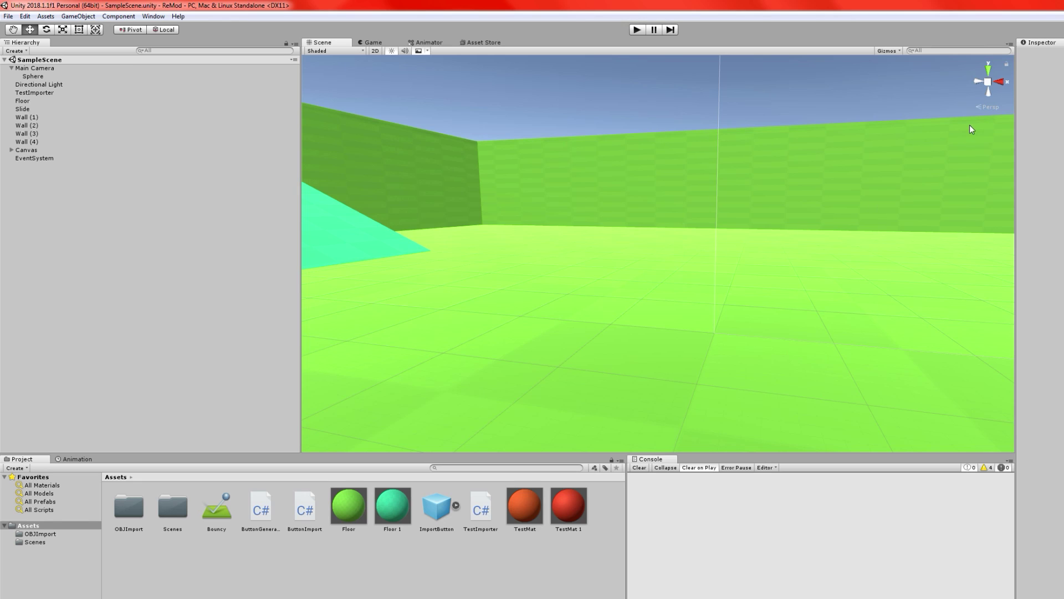
{"action": "left_click", "coordinate": [638, 30]}
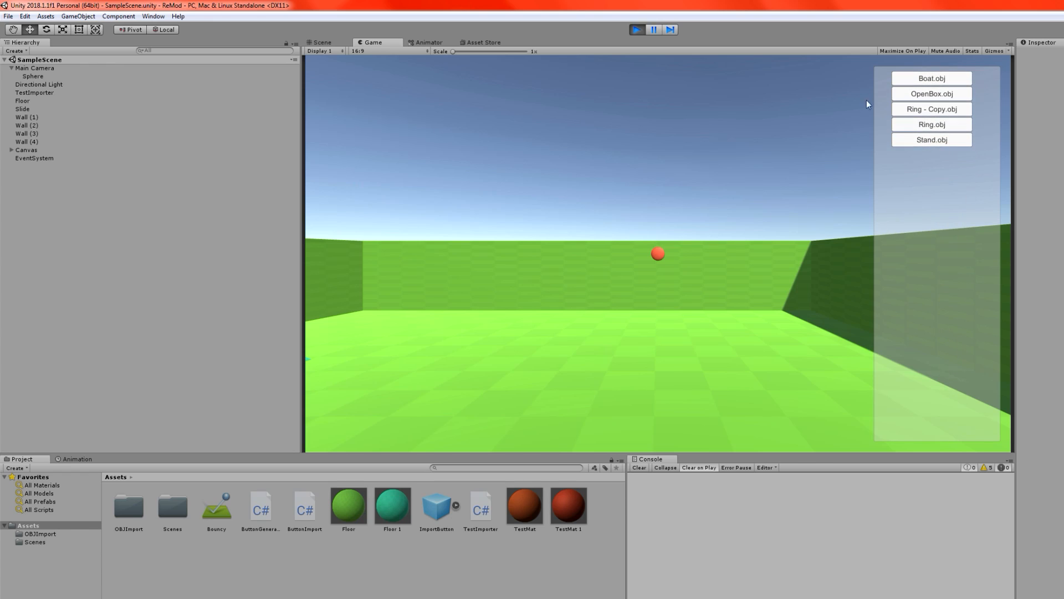
{"action": "right_click", "coordinate": [929, 418]}
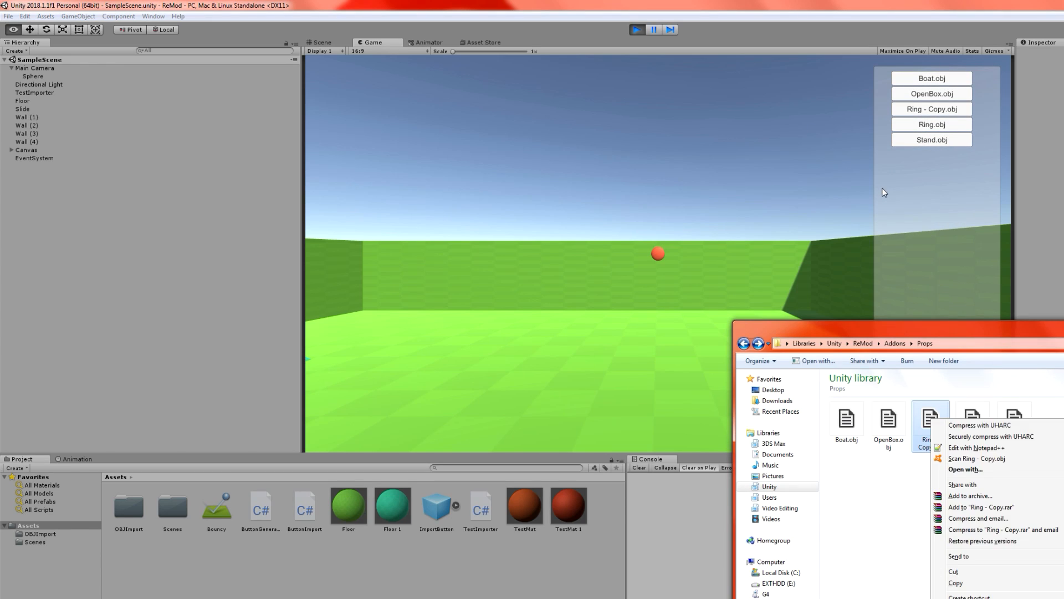
{"action": "left_click", "coordinate": [972, 448]}
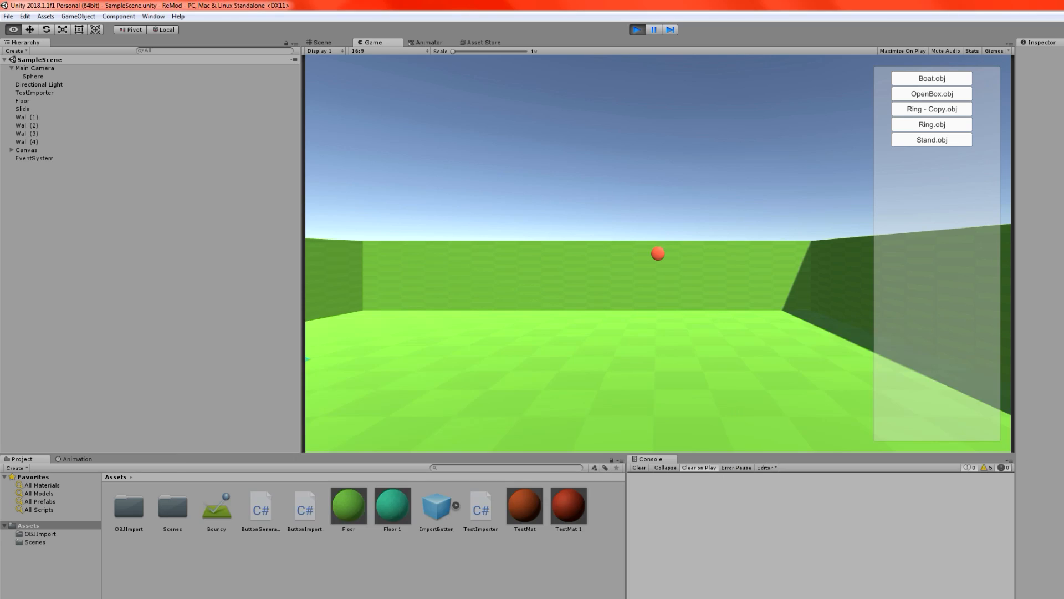
- Spawn five copies of the modified Ring Copy into the running arena, one with a spike
{"action": "left_click", "coordinate": [932, 109]}
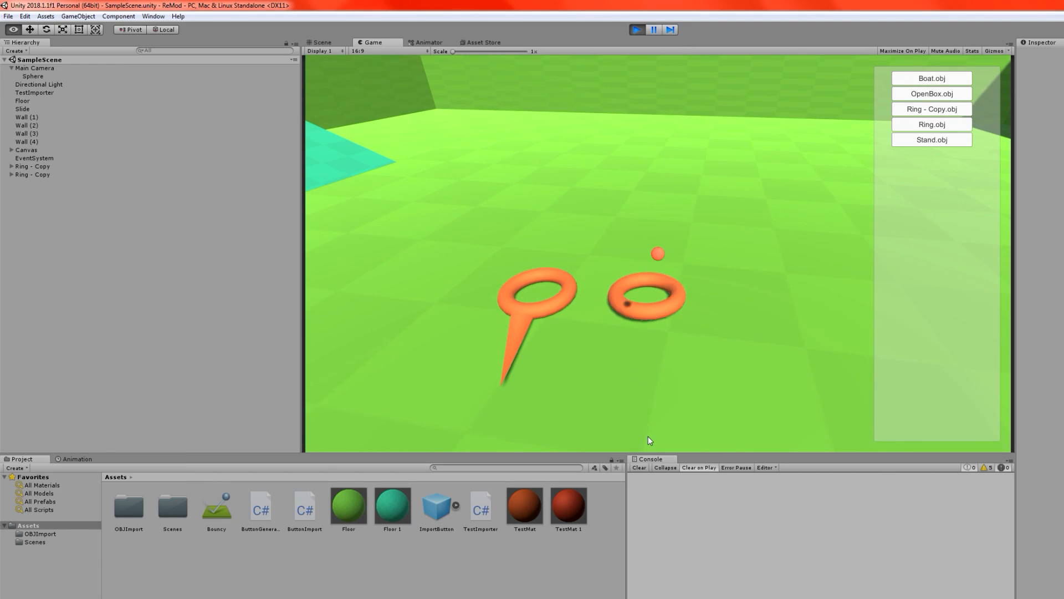
{"action": "left_click", "coordinate": [931, 108]}
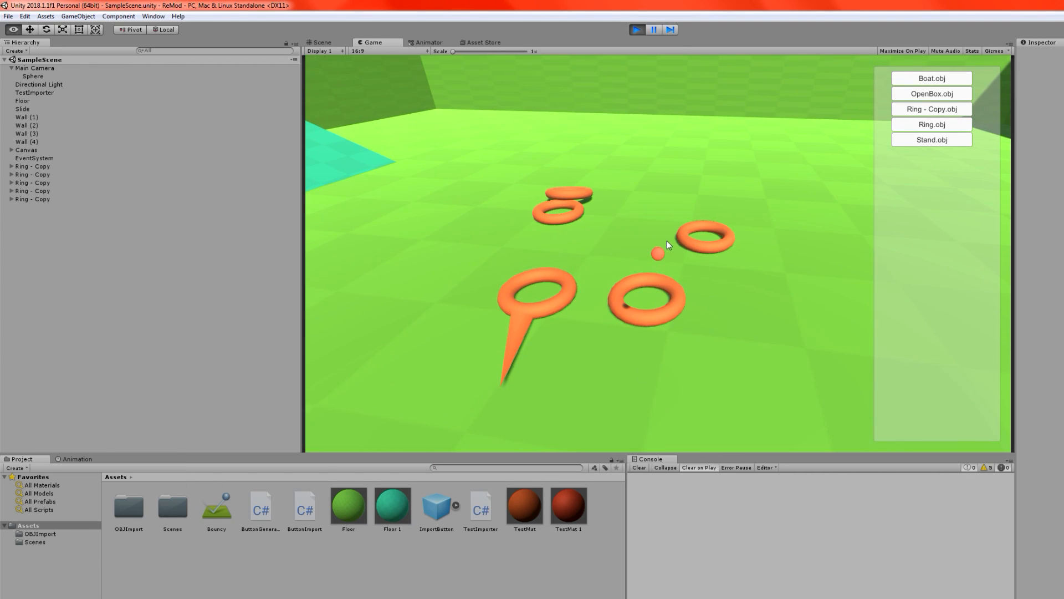